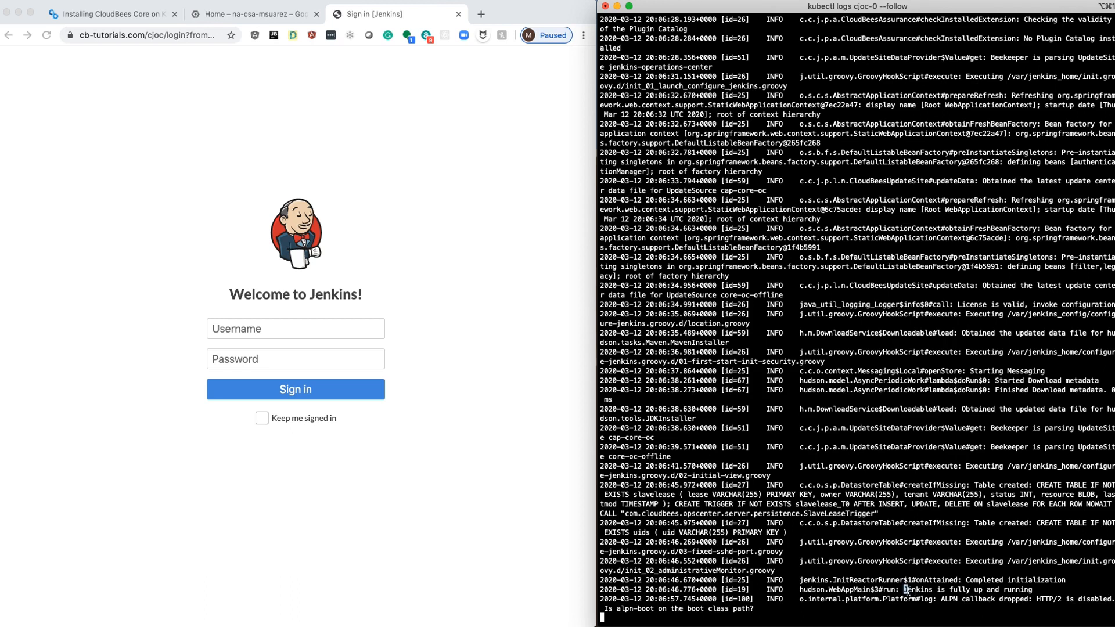
Sign in as admin to the operations center, landing on the empty Masters dashboard.
{"action": "double_click", "coordinate": [949, 606]}
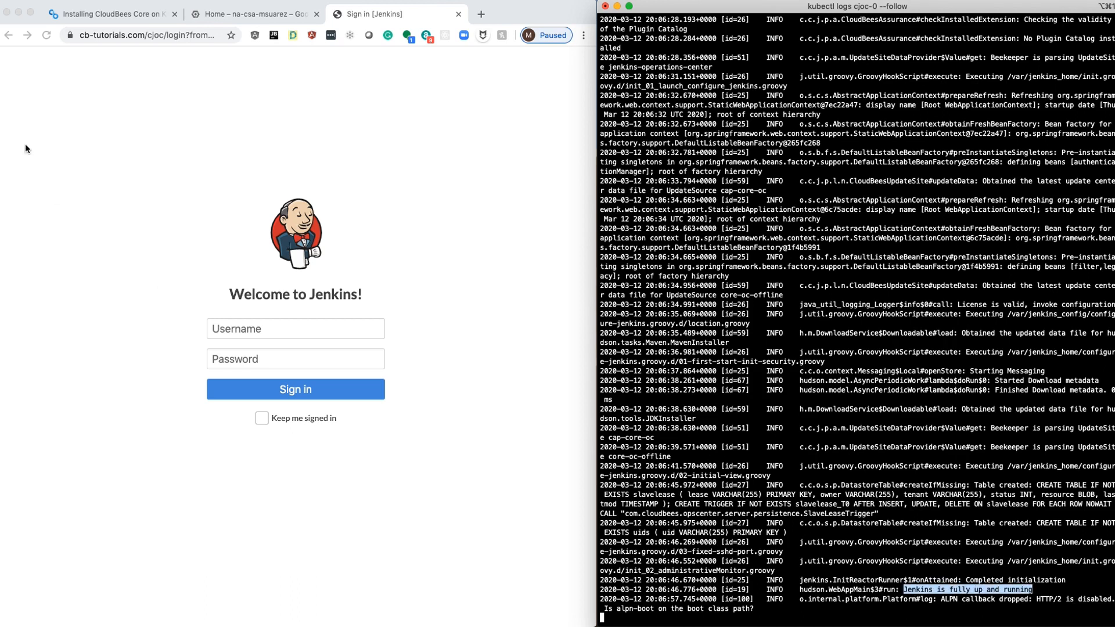
{"action": "mouse_move", "coordinate": [334, 329]}
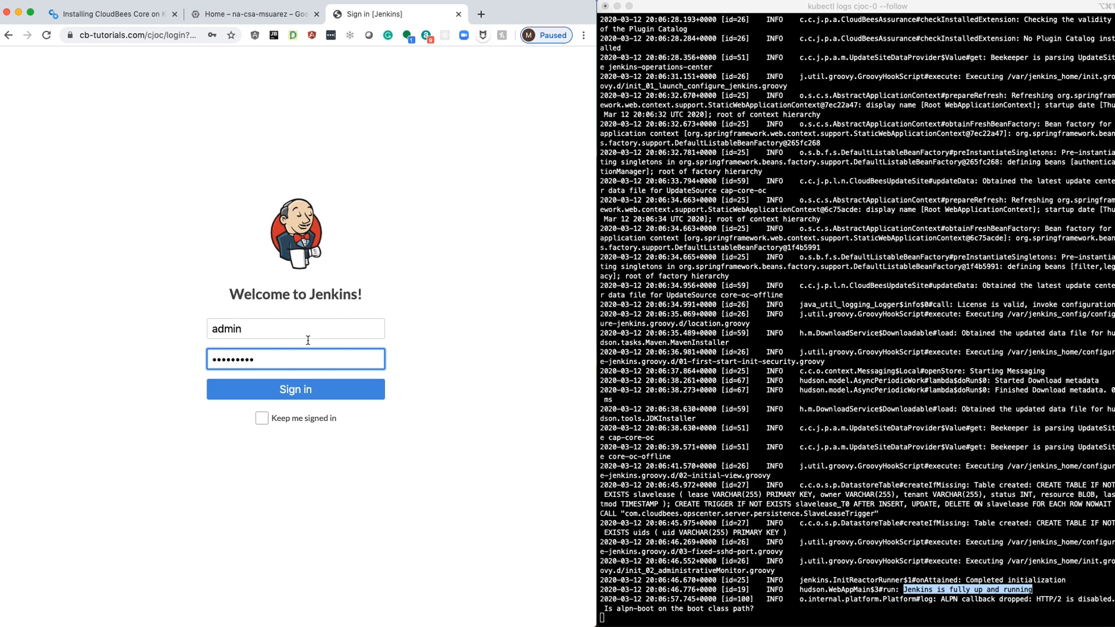
{"action": "left_click", "coordinate": [296, 389]}
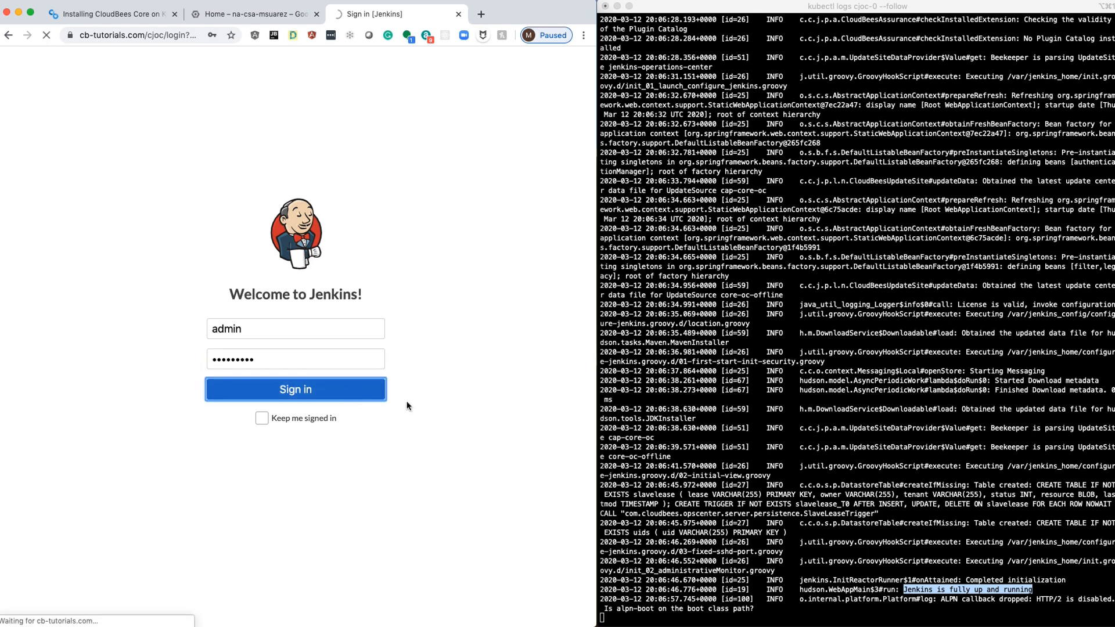
{"action": "mouse_move", "coordinate": [267, 177]}
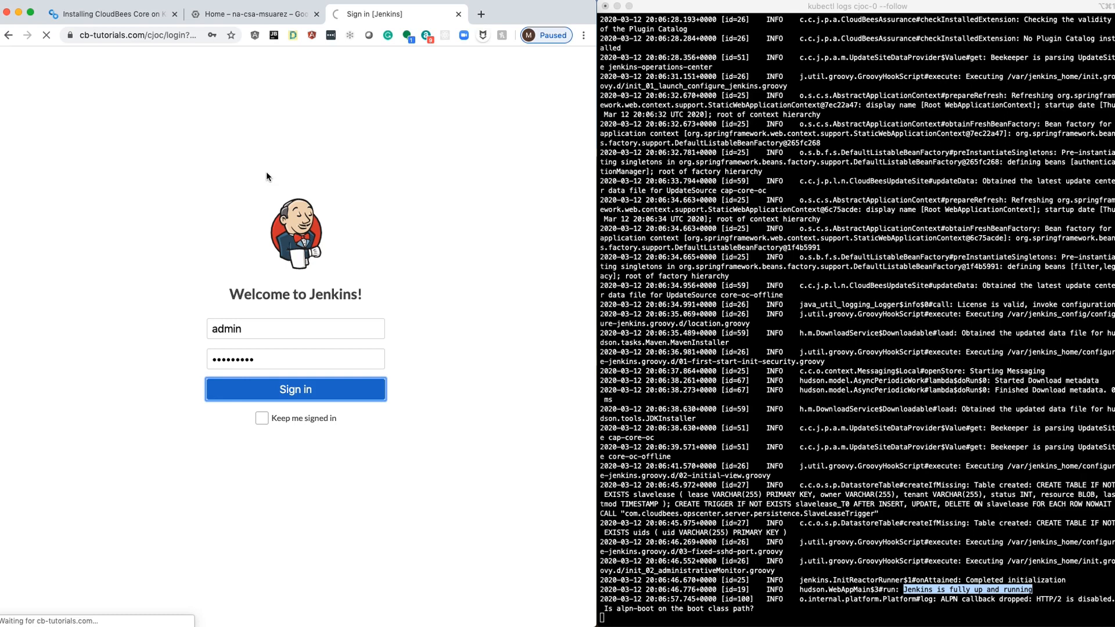
{"action": "left_click", "coordinate": [295, 389]}
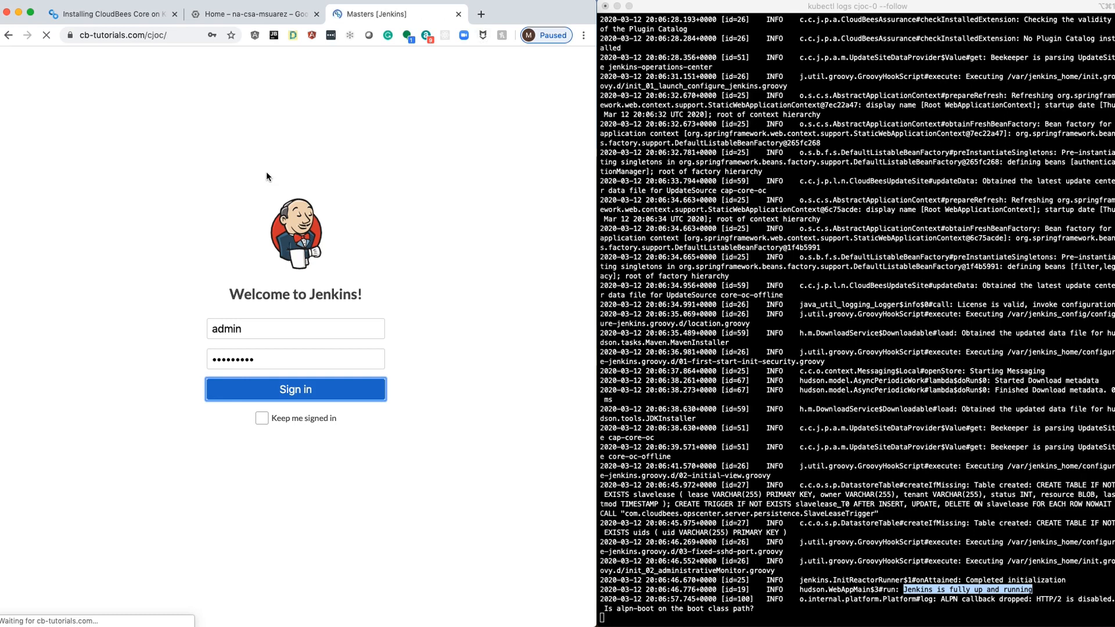
{"action": "left_click", "coordinate": [295, 389]}
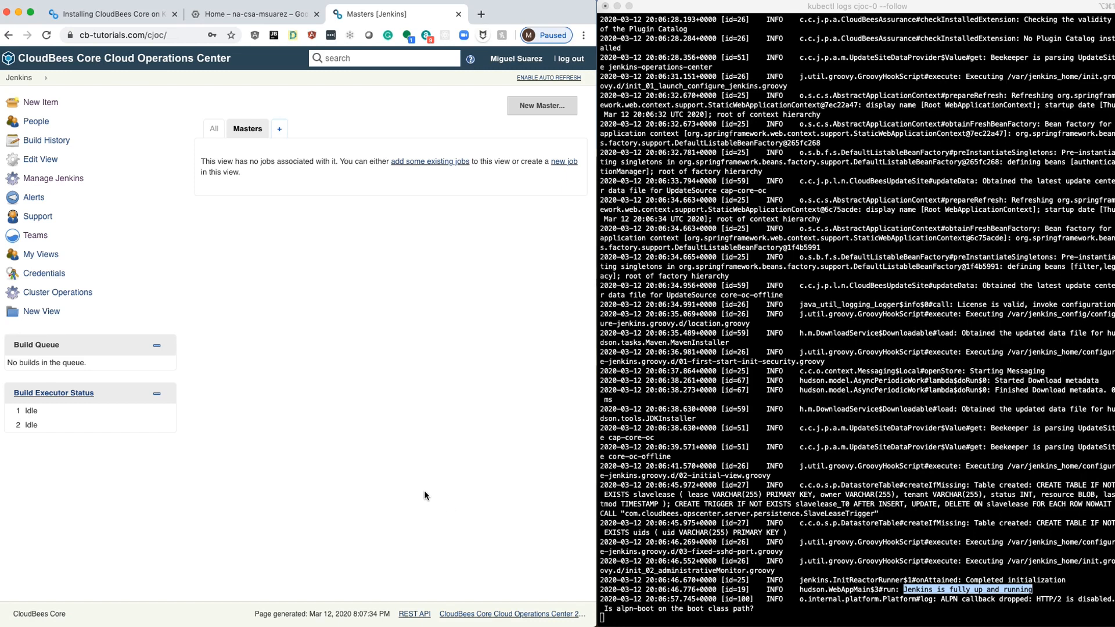
{"action": "mouse_move", "coordinate": [436, 492]}
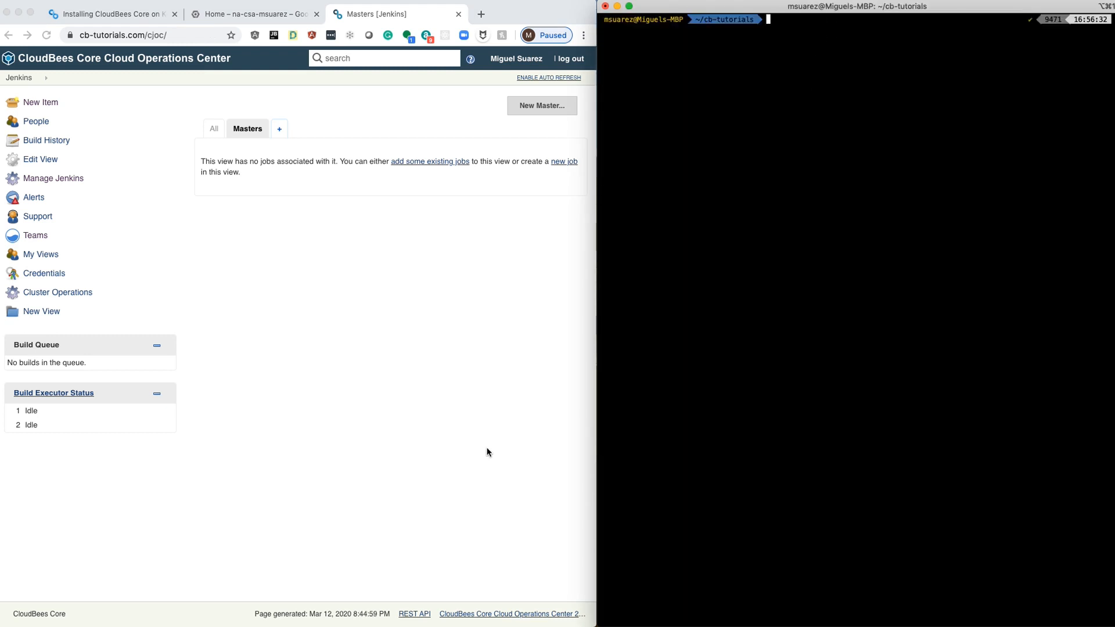
{"action": "mouse_move", "coordinate": [115, 290]}
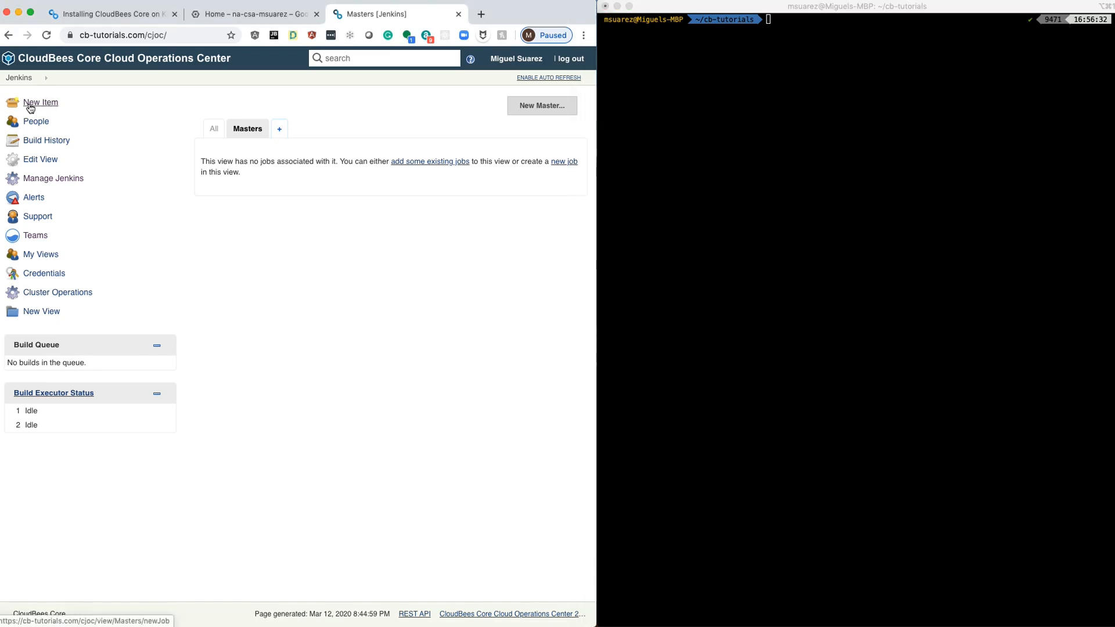
From the Masters view, start a New Master to get the naming prompt.
{"action": "left_click", "coordinate": [41, 102]}
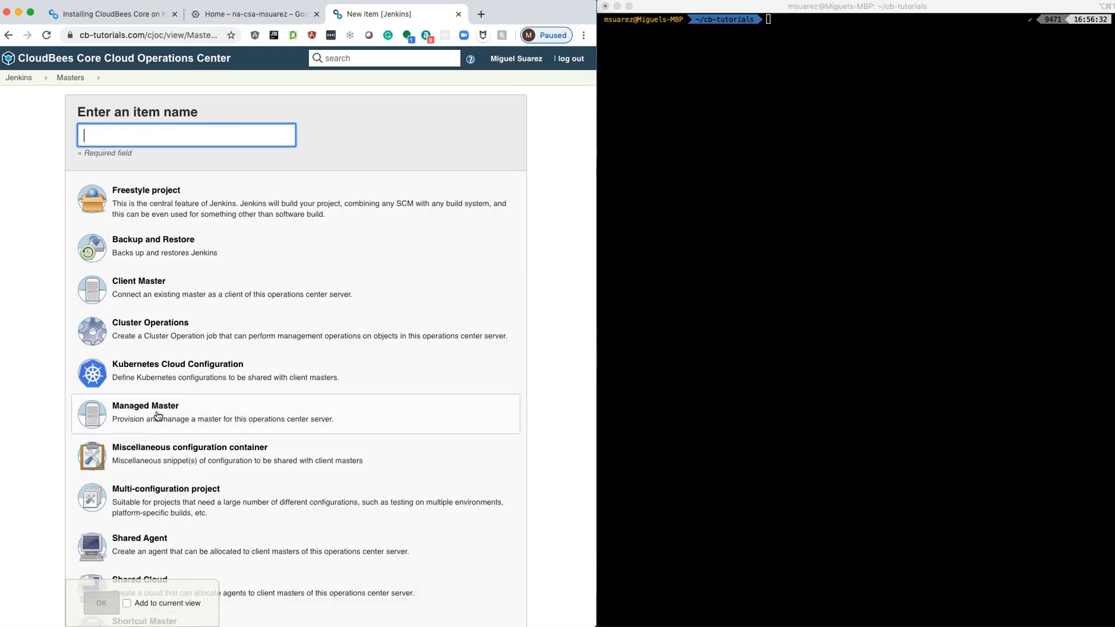
{"action": "left_click", "coordinate": [18, 77]}
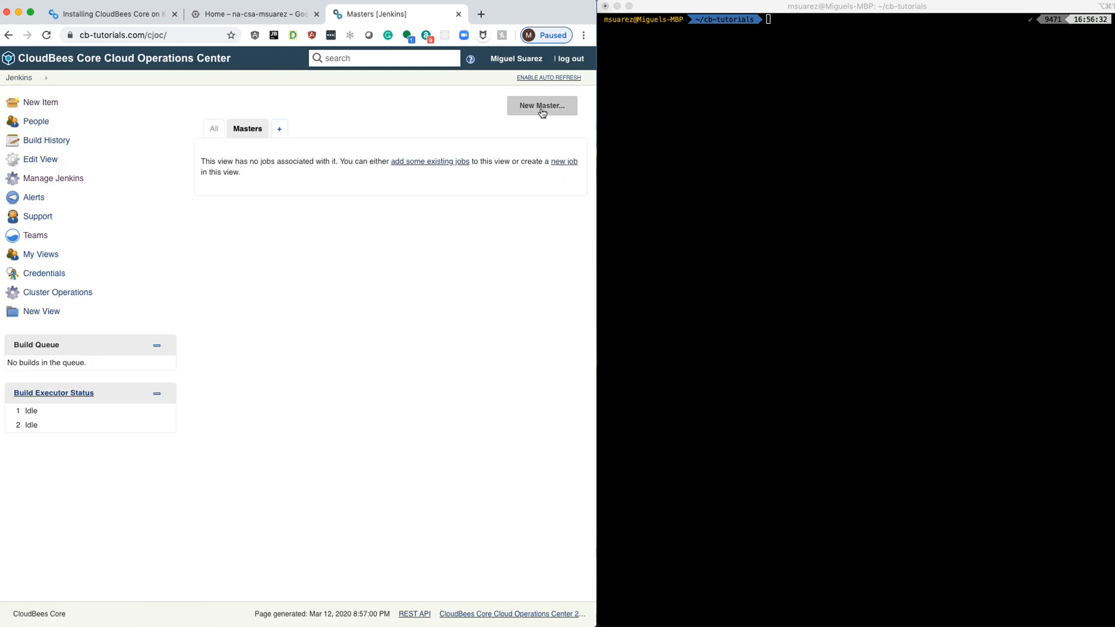
{"action": "left_click", "coordinate": [542, 106]}
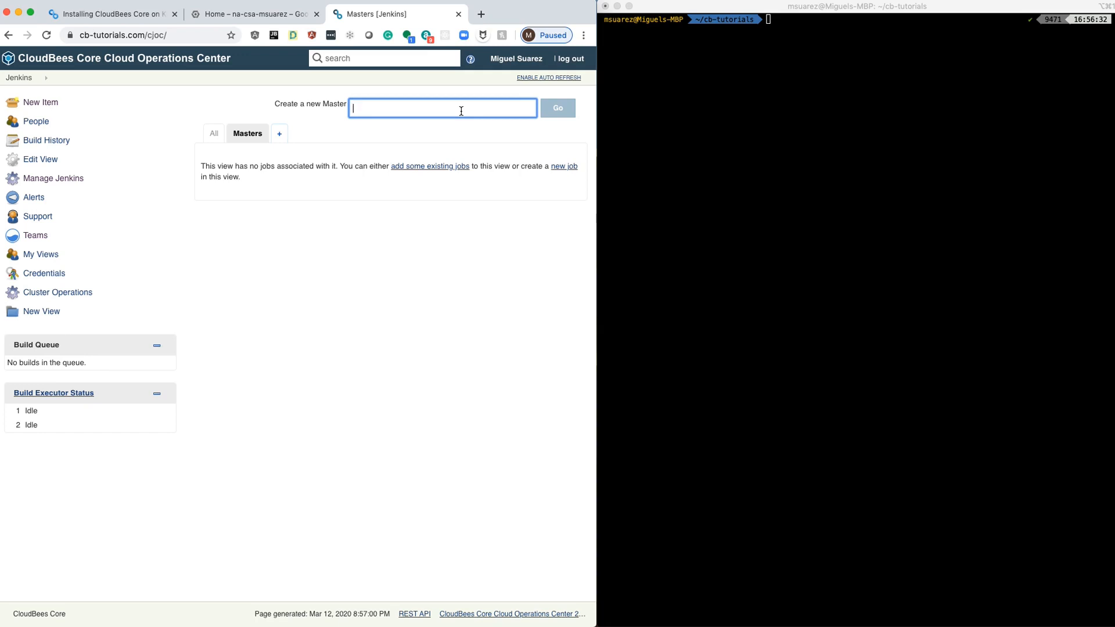
Create a master named MM-1 and land on its Kubernetes provisioning configuration.
{"action": "type", "text": "MM-1"}
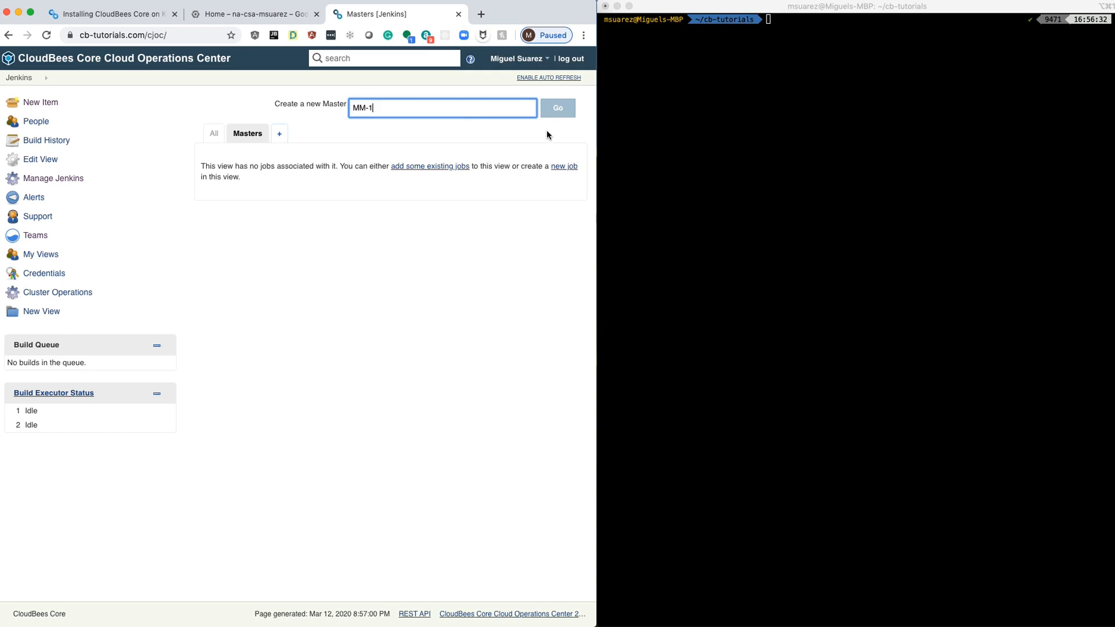
{"action": "left_click", "coordinate": [557, 108]}
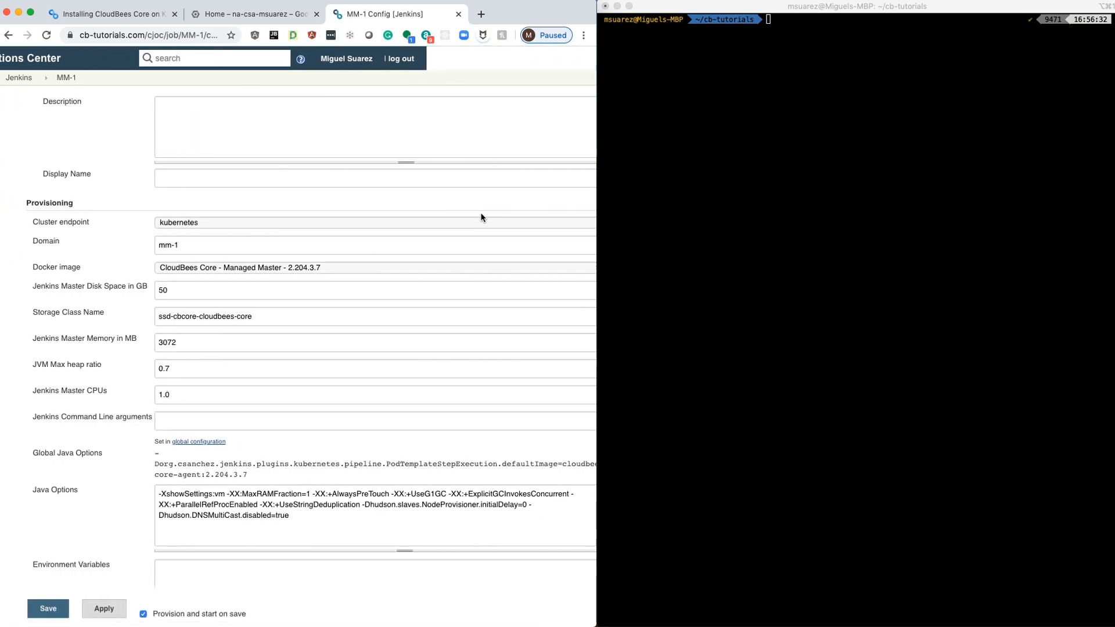
{"action": "mouse_move", "coordinate": [341, 235]}
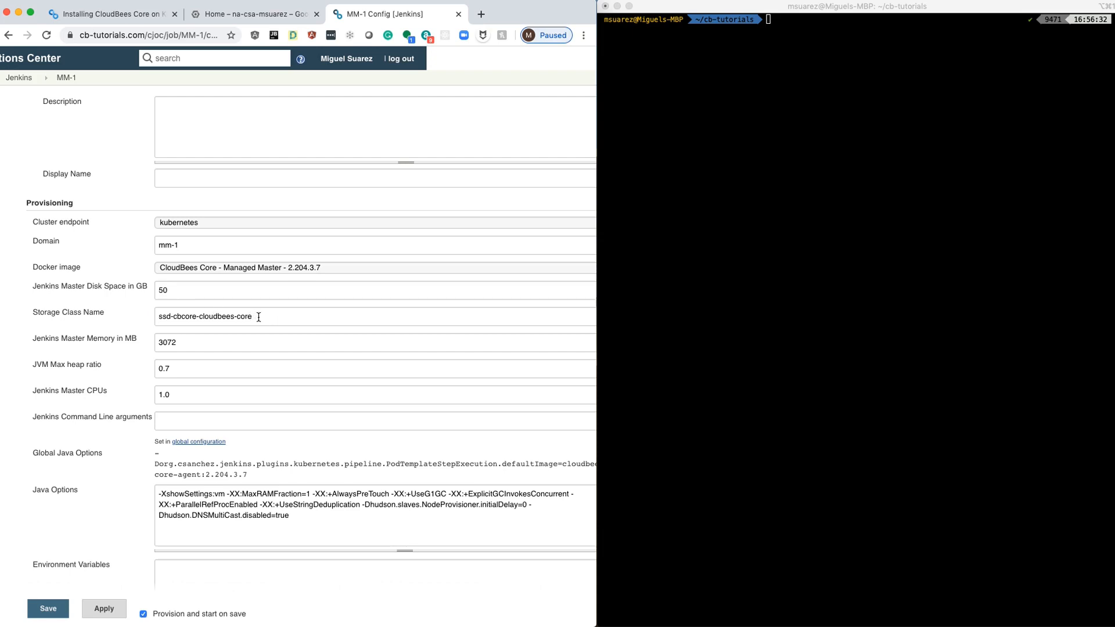
{"action": "double_click", "coordinate": [201, 316]}
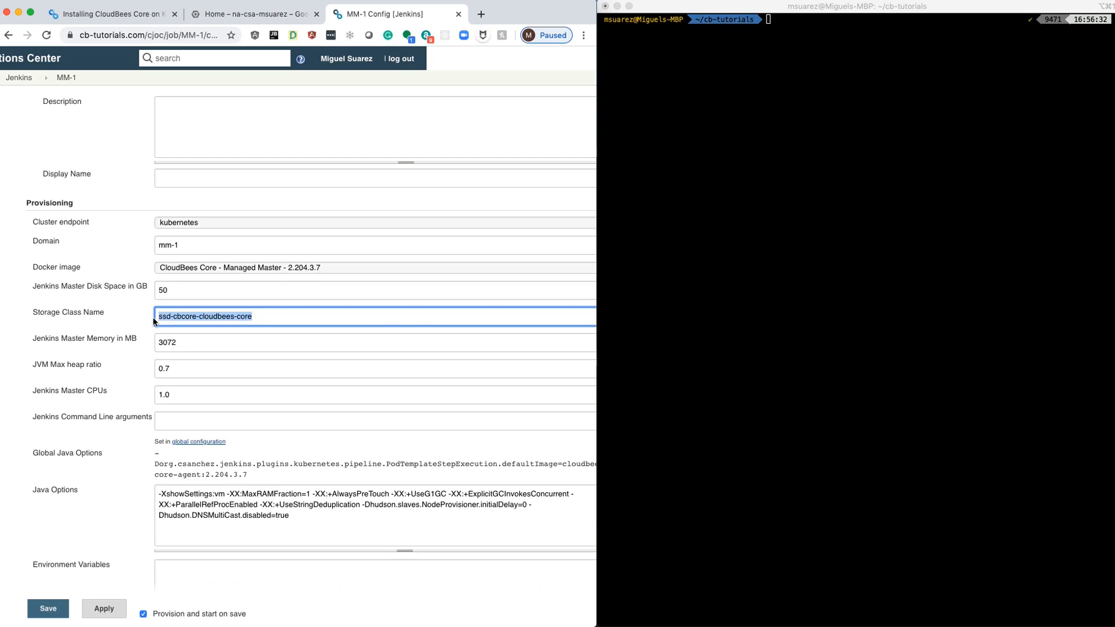
{"action": "mouse_move", "coordinate": [689, 205]}
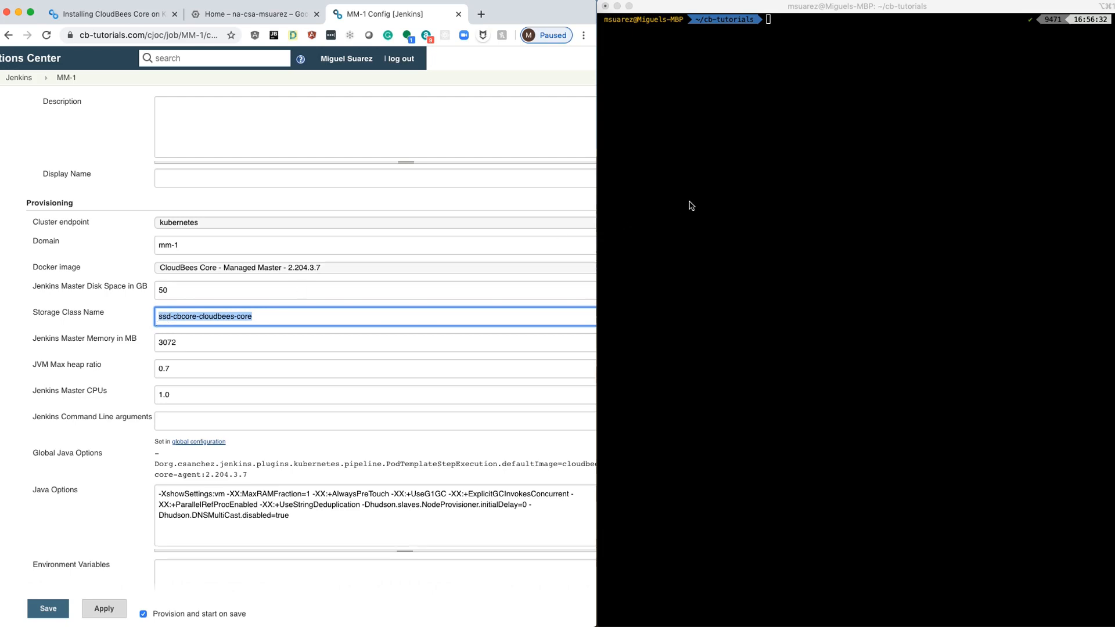
Run 'kubectl get sc' to confirm ssd-cbcore-cloudbees-core and standard storage classes exist.
{"action": "type", "text": "kubectl get"}
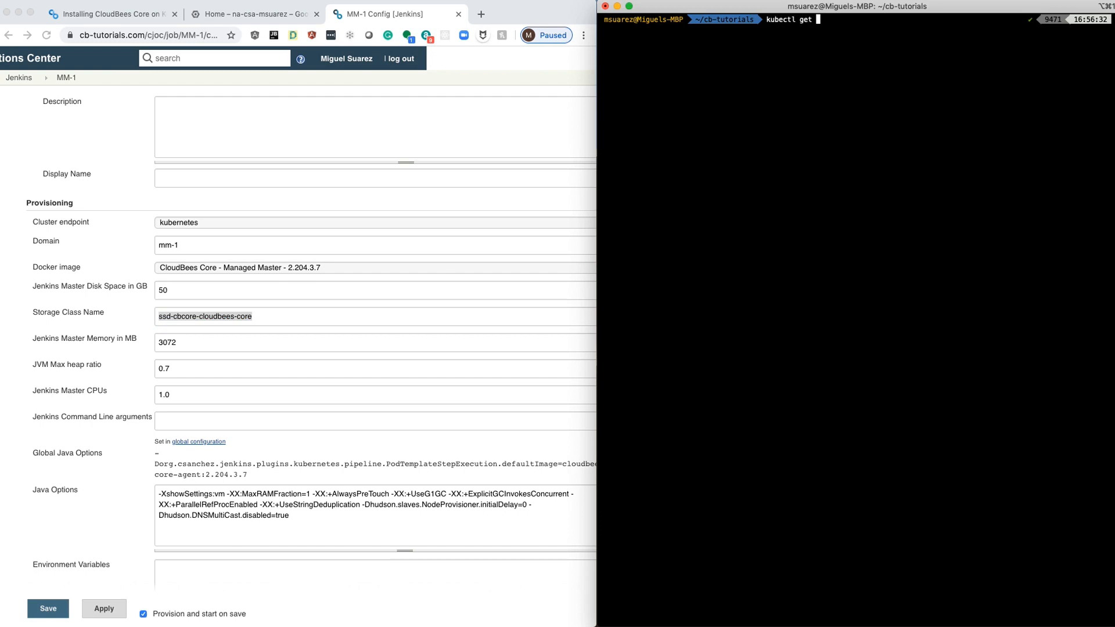
{"action": "type", "text": "sc"}
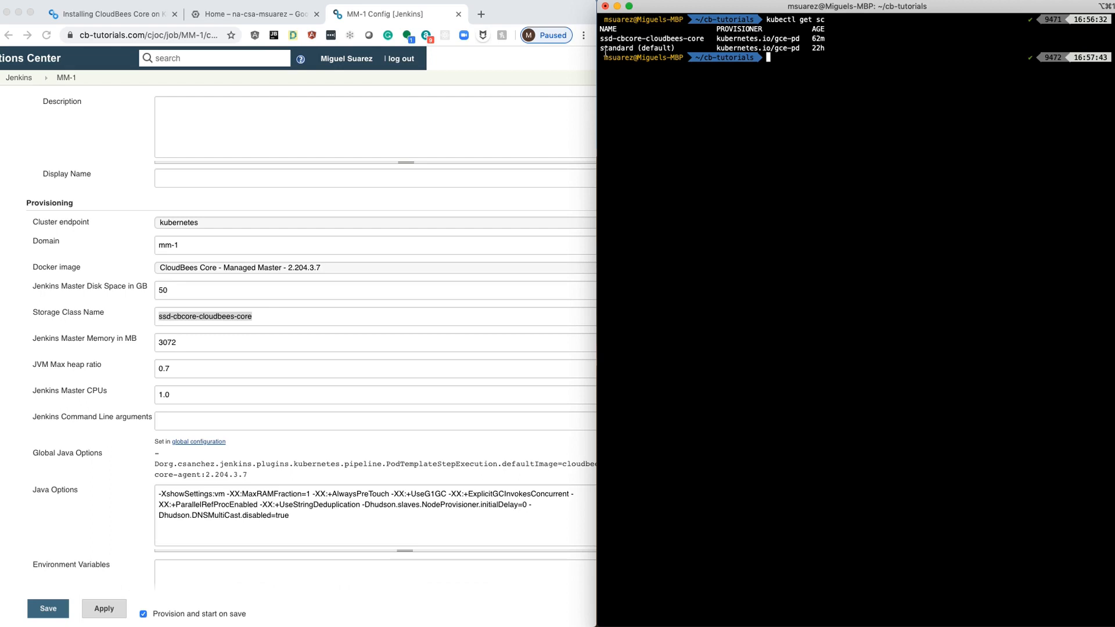
{"action": "double_click", "coordinate": [638, 48]}
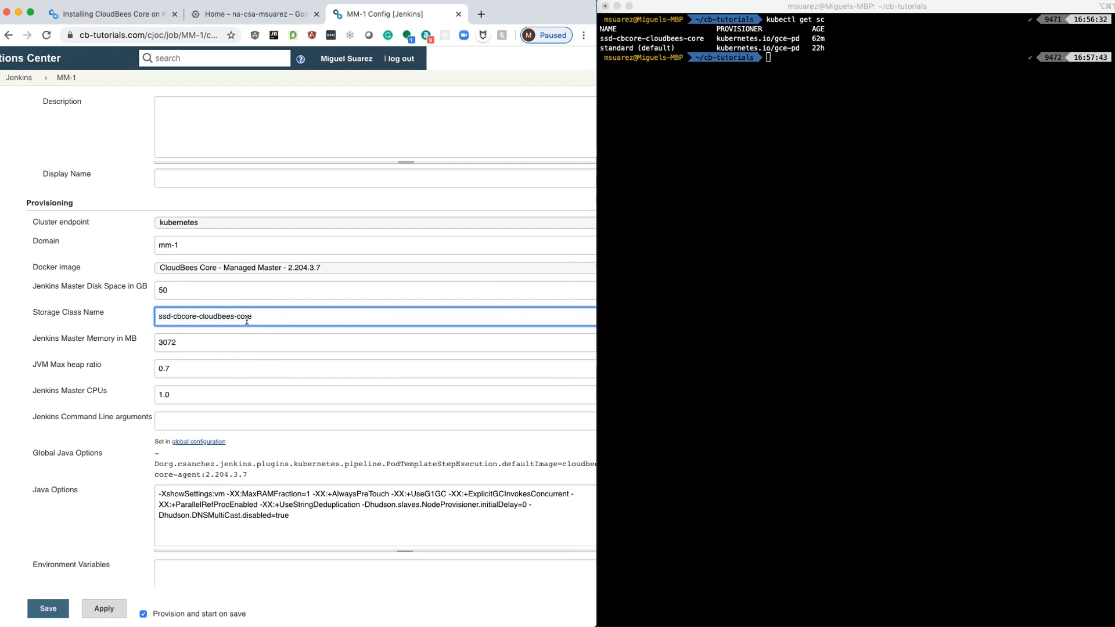
{"action": "mouse_move", "coordinate": [357, 361]}
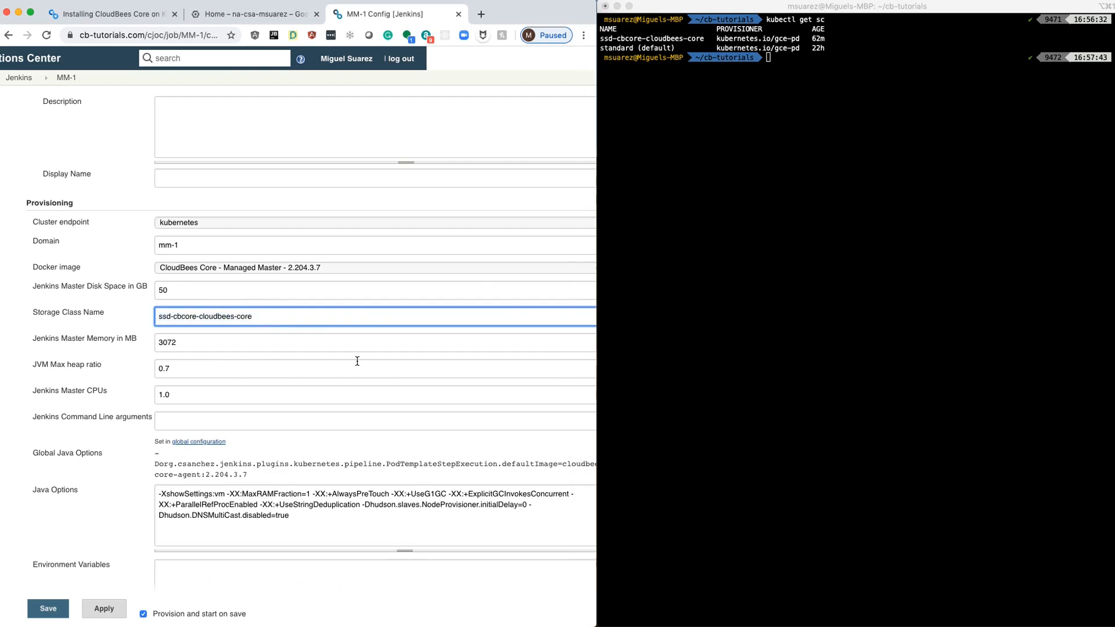
Keep storage class ssd-cbcore-cloudbees-core and 'Provision and start on save', then save MM-1.
{"action": "scroll", "scroll_direction": "down", "scroll_amount": 3}
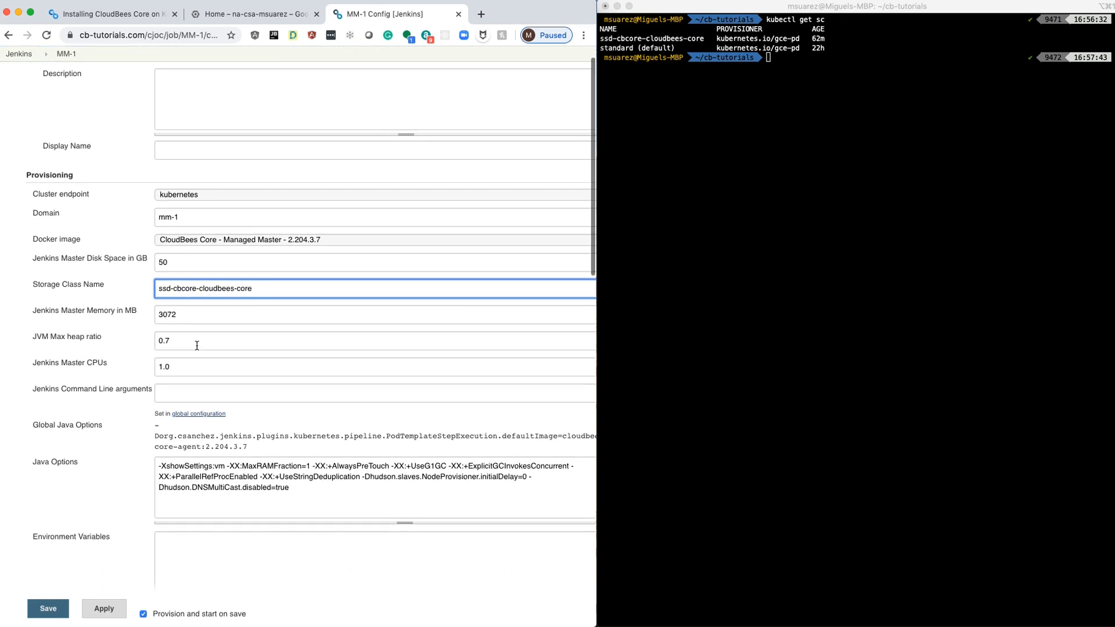
{"action": "scroll", "scroll_direction": "down", "scroll_amount": 3}
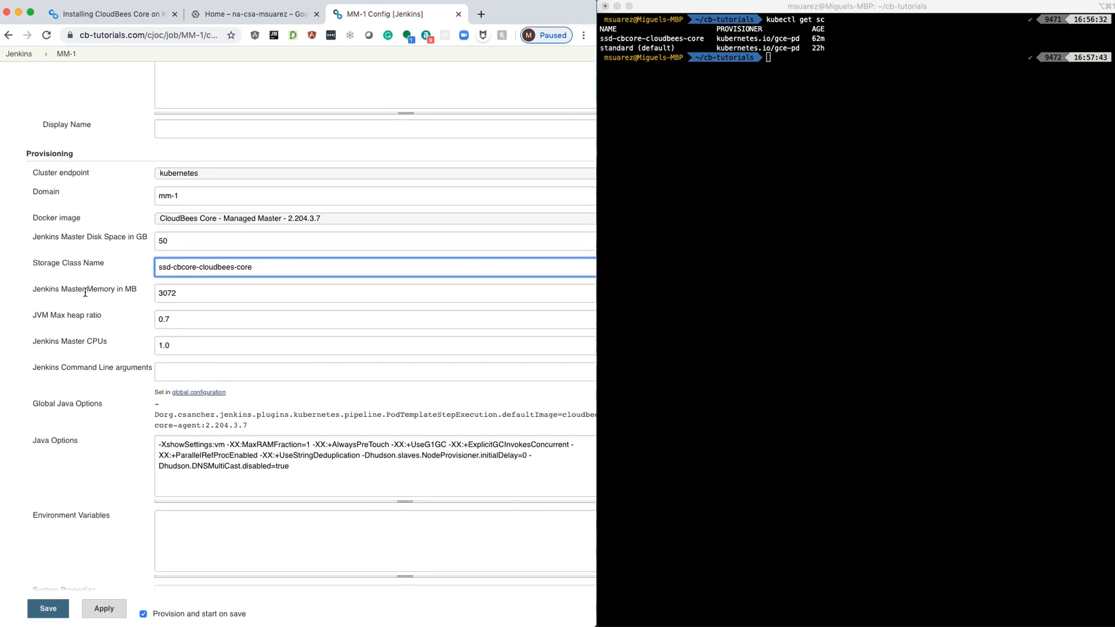
{"action": "mouse_move", "coordinate": [48, 307]}
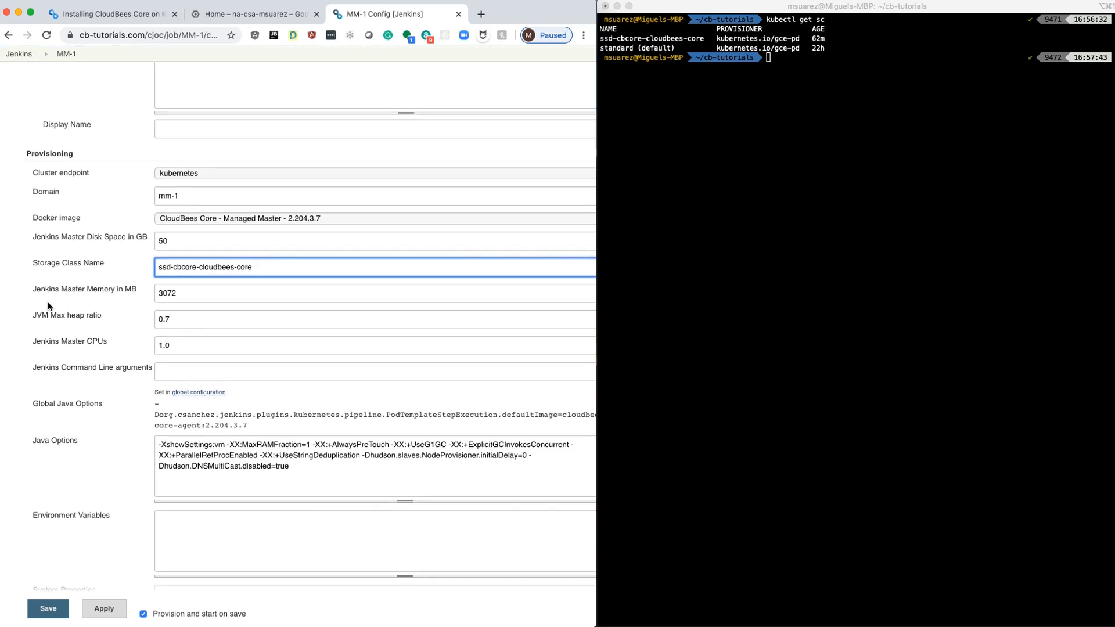
{"action": "mouse_move", "coordinate": [101, 345]}
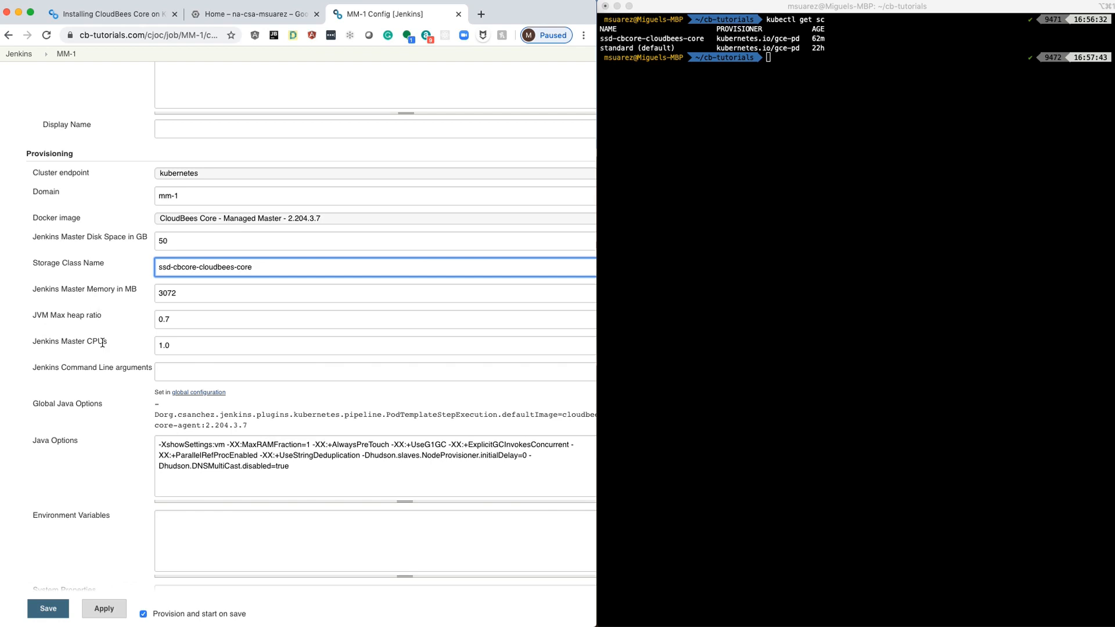
{"action": "scroll", "scroll_direction": "down", "scroll_amount": 3}
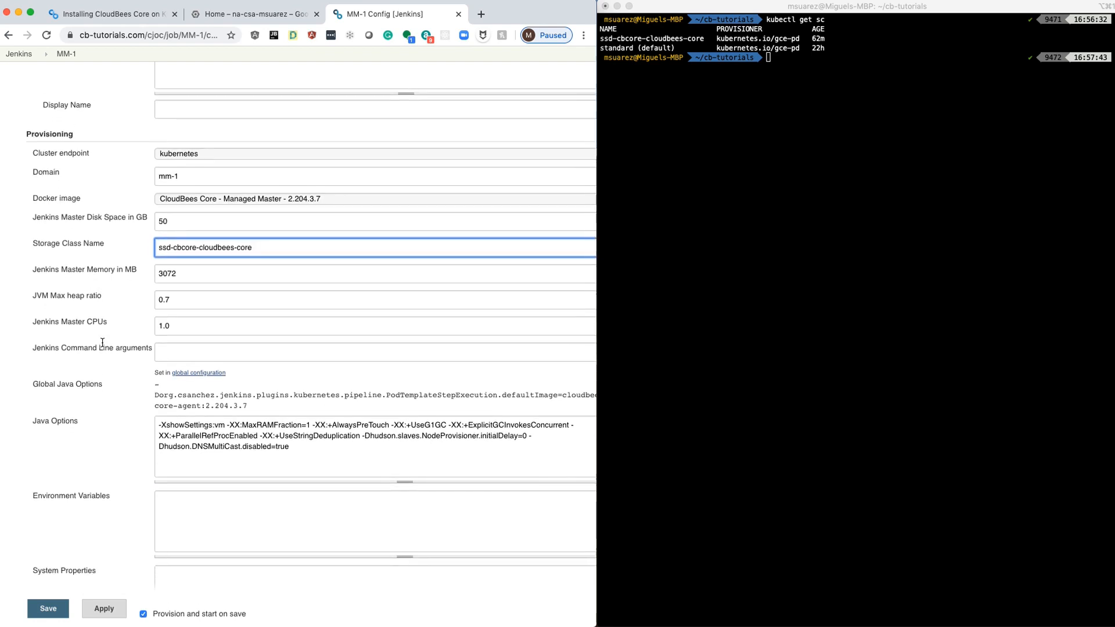
{"action": "scroll", "scroll_direction": "down", "scroll_amount": 3}
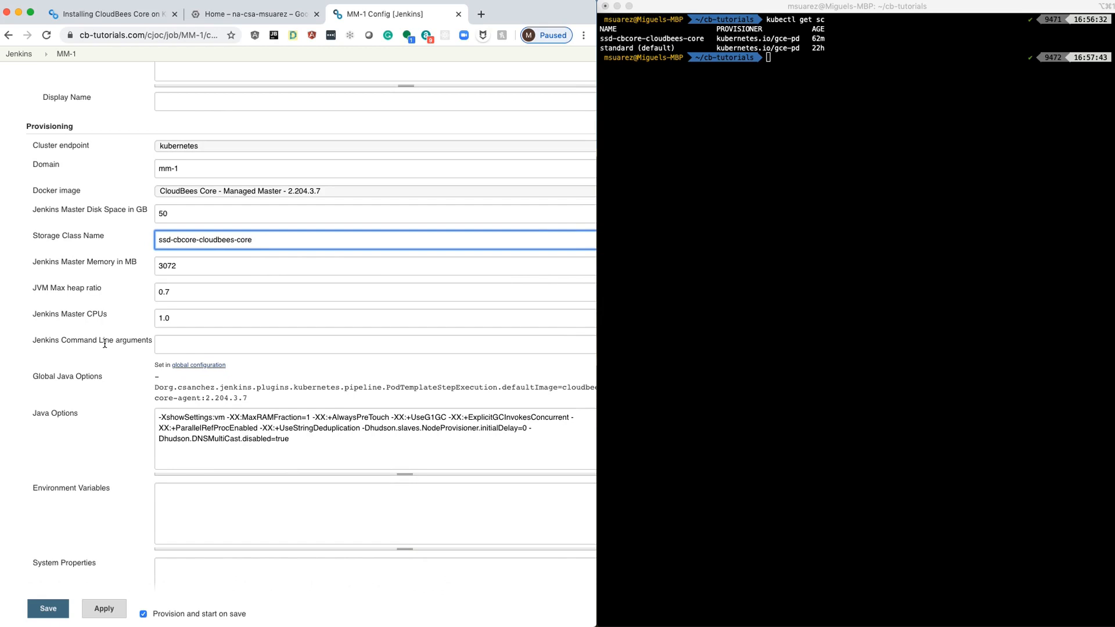
{"action": "scroll", "scroll_direction": "down", "scroll_amount": 3}
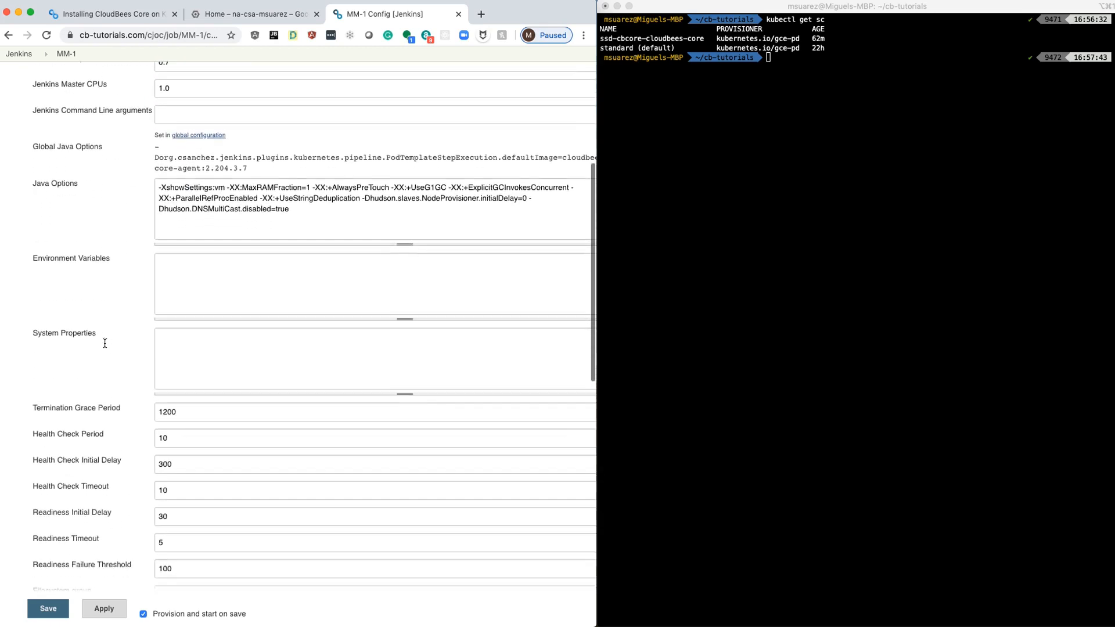
{"action": "scroll", "scroll_direction": "down", "scroll_amount": 3}
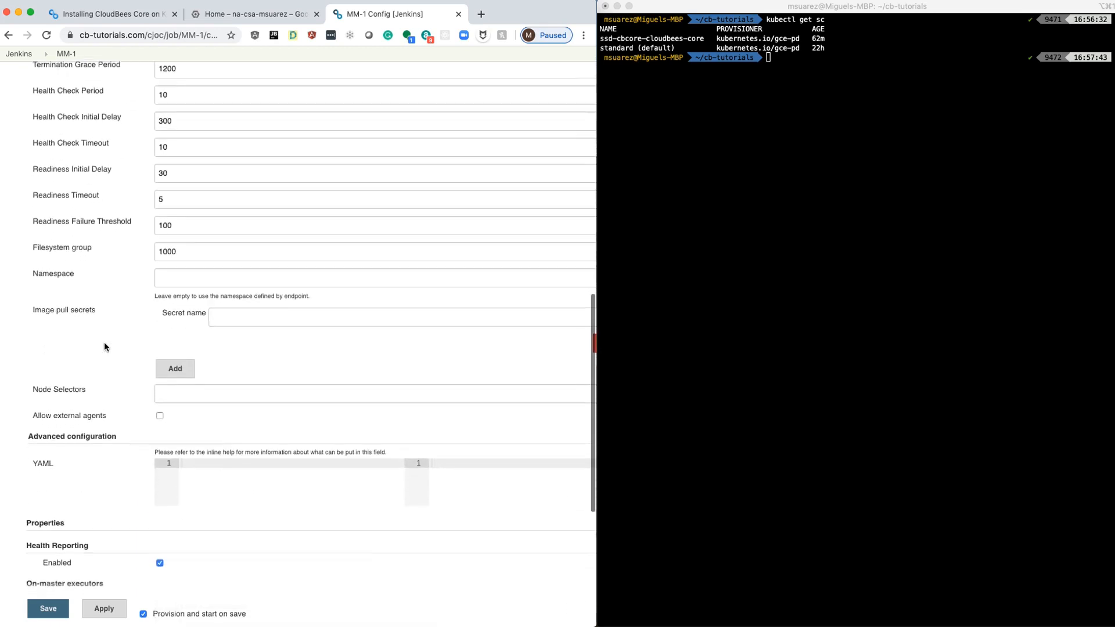
{"action": "scroll", "scroll_direction": "down", "scroll_amount": 3}
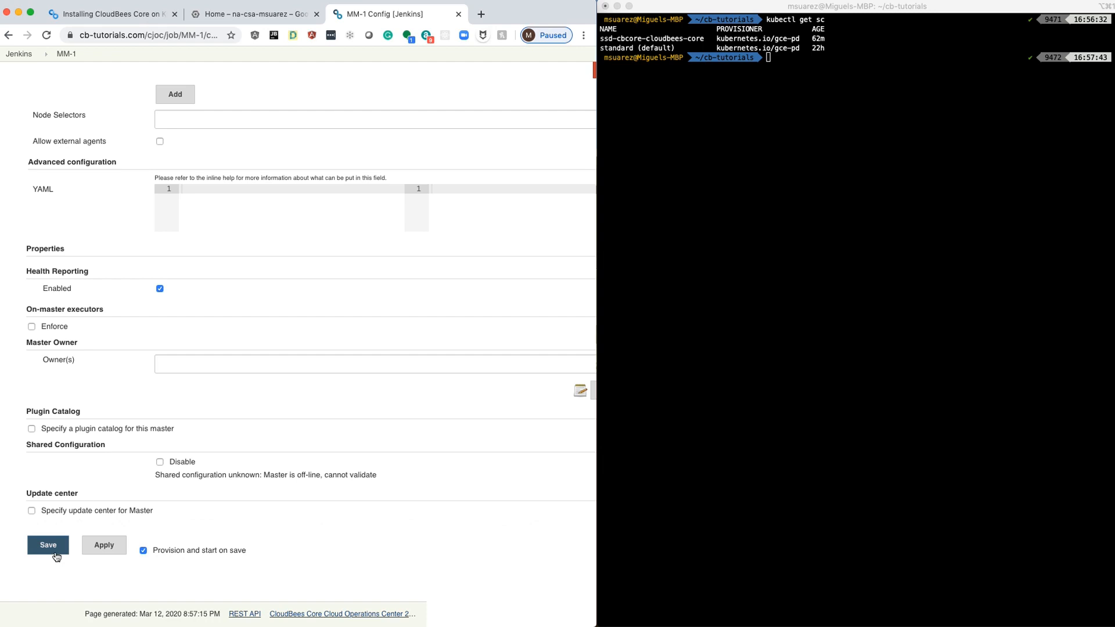
{"action": "left_click", "coordinate": [47, 545]}
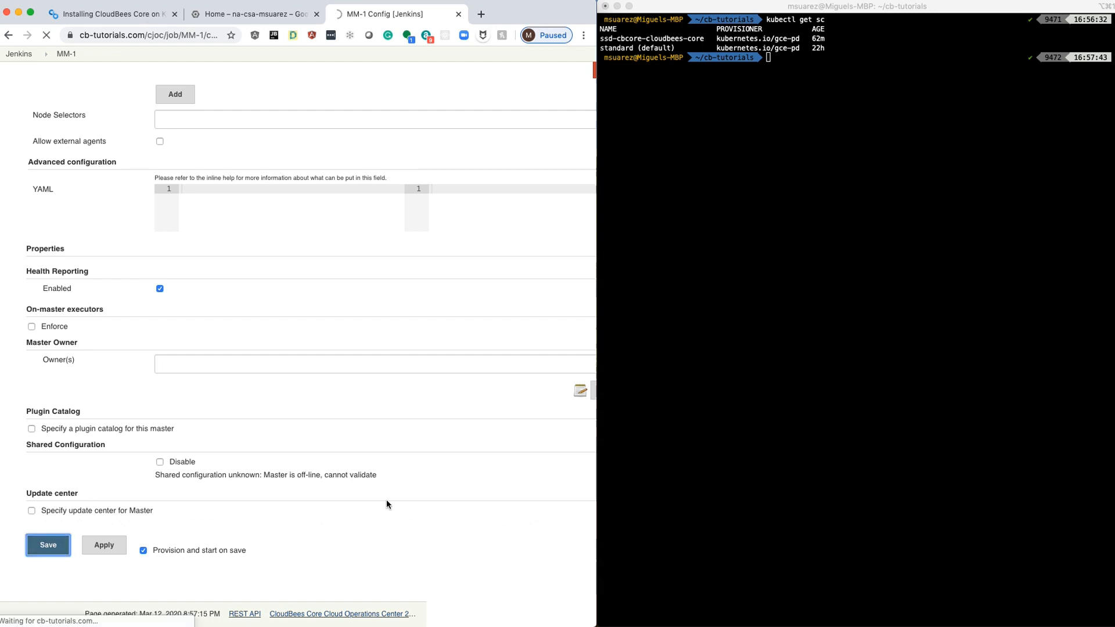
With MM-1 starting, run 'kubectl get all' to see the new mm-1 pod and bound PVC.
{"action": "left_click", "coordinate": [48, 545]}
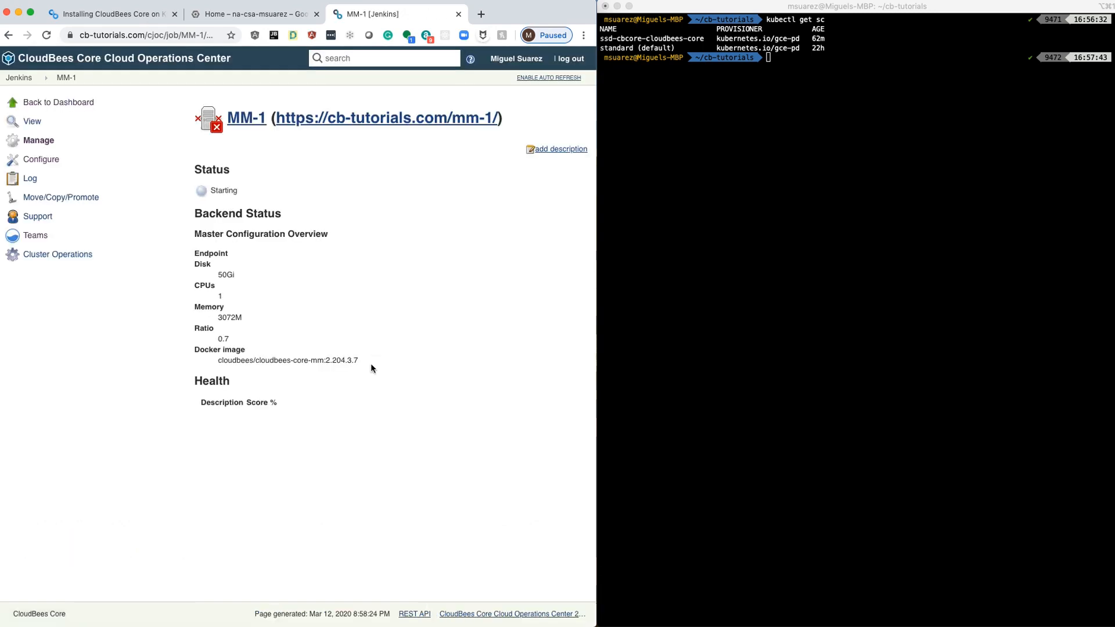
{"action": "left_click", "coordinate": [793, 116]}
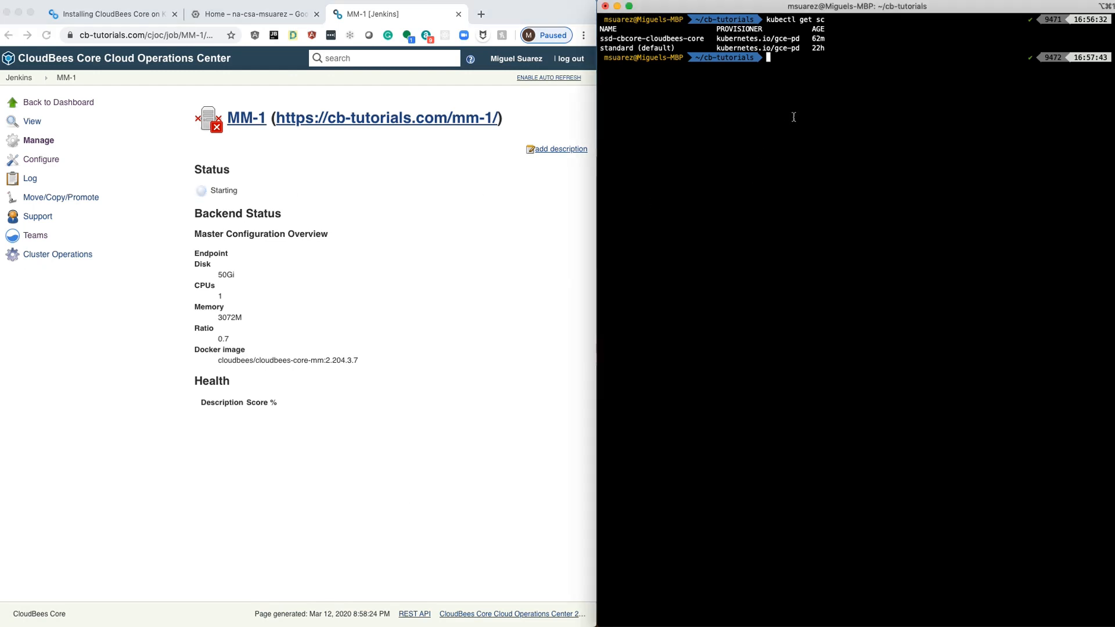
{"action": "type", "text": "kubectl get all"}
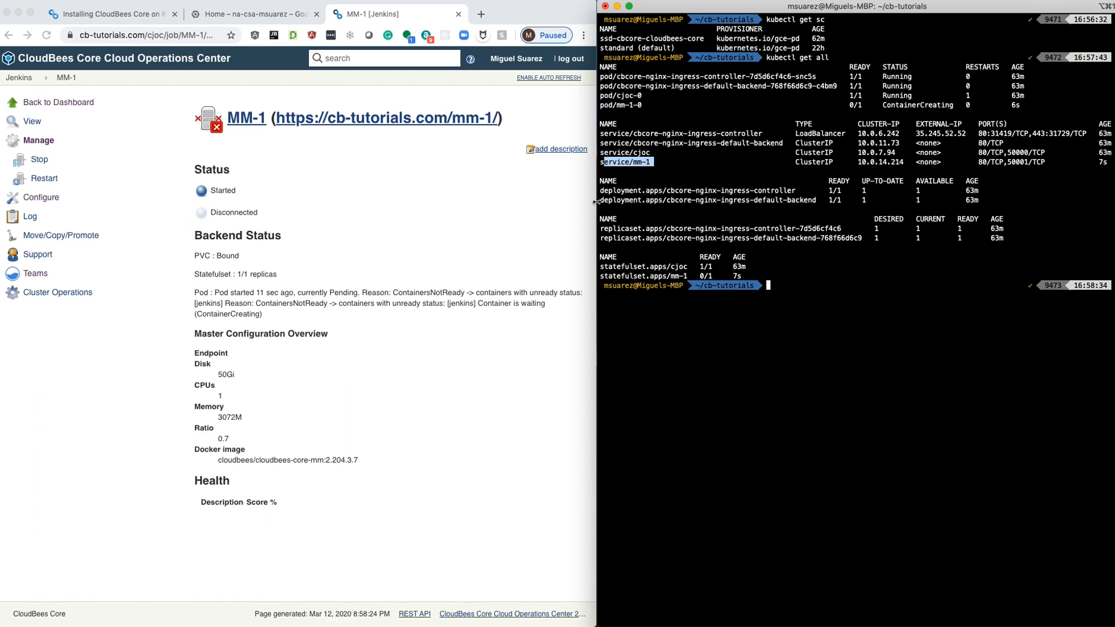
{"action": "mouse_move", "coordinate": [33, 223]}
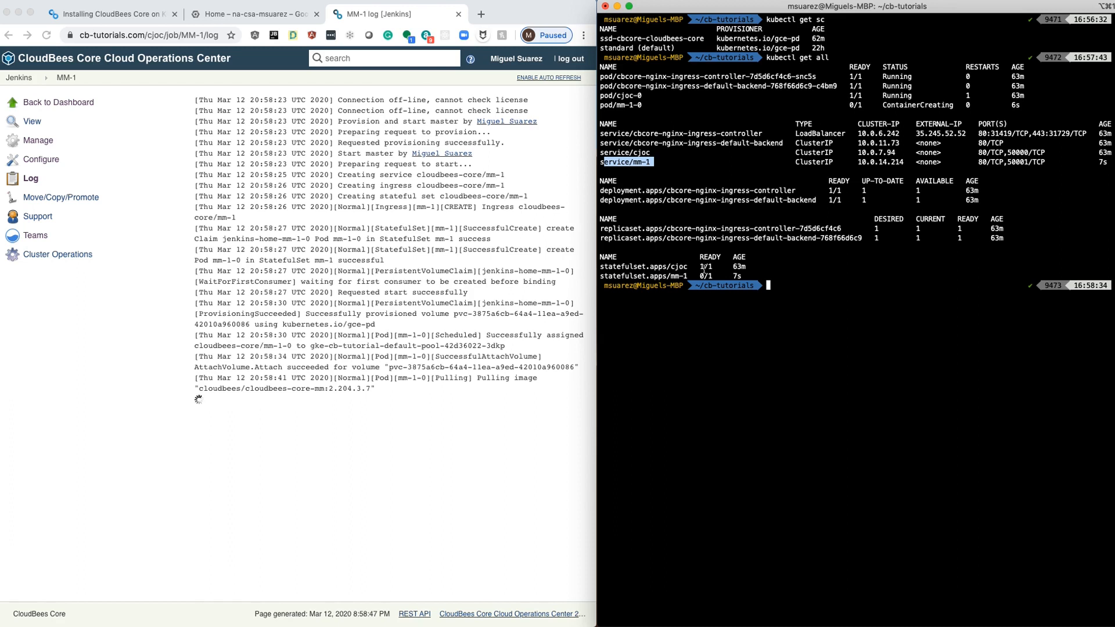
{"action": "mouse_move", "coordinate": [590, 341]}
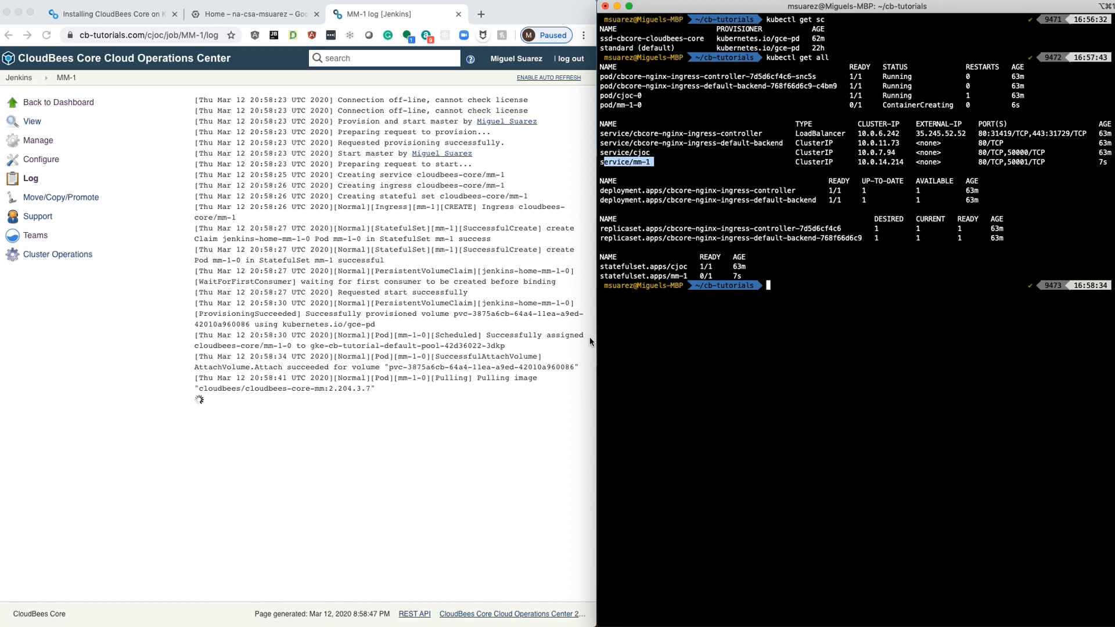
{"action": "mouse_move", "coordinate": [83, 105]}
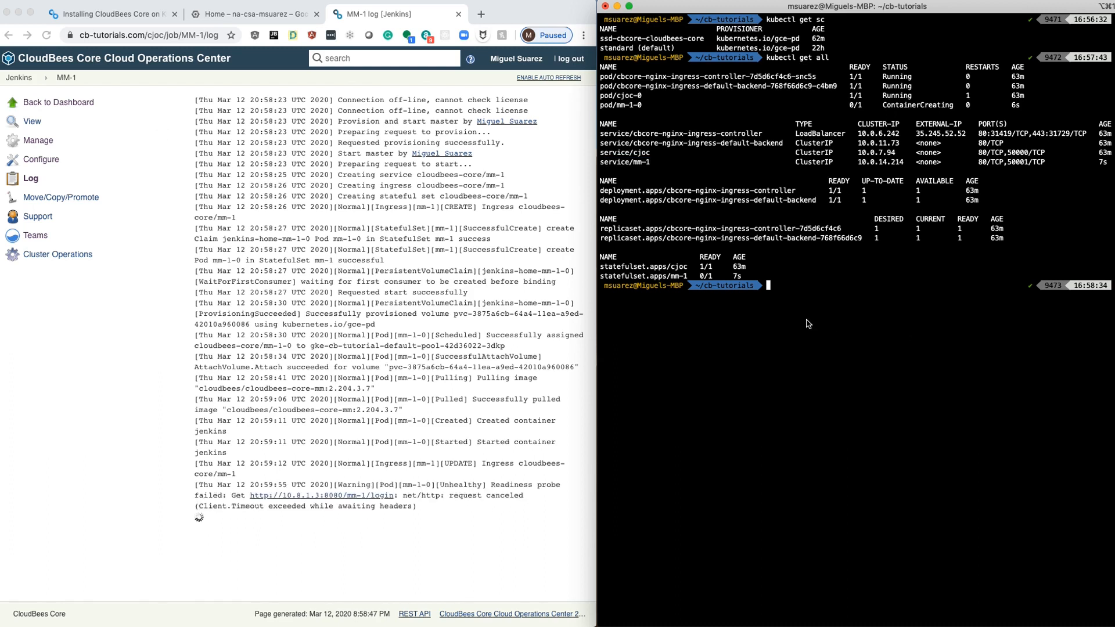
Tail mm-1-0 logs with 'kubectl logs mm-1-0 --follow' until Jenkins is fully up.
{"action": "type", "text": "kubectl log"}
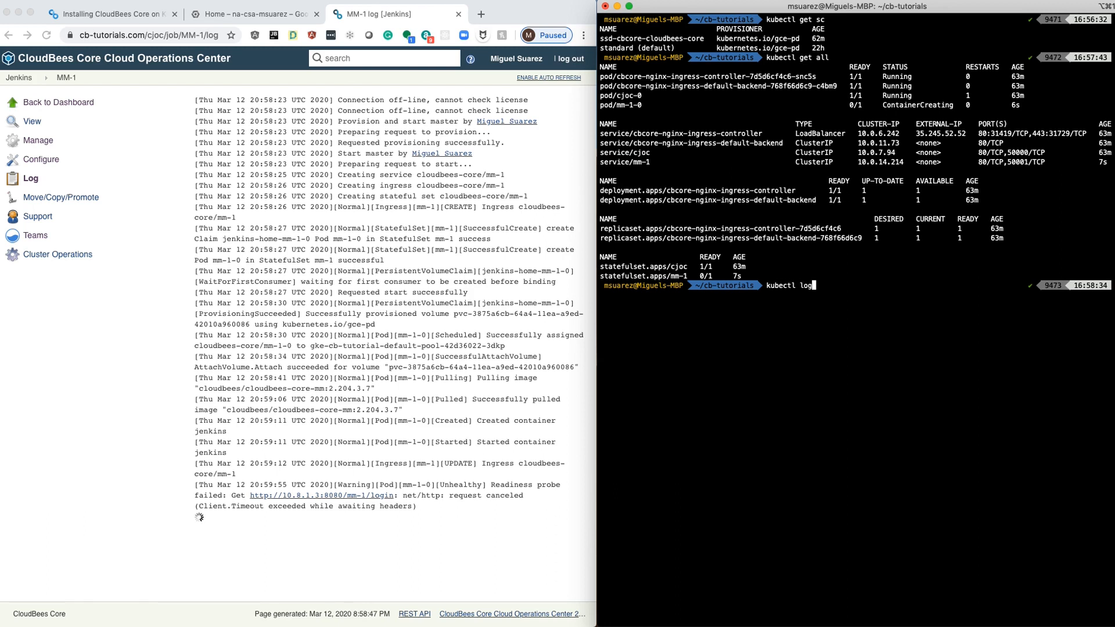
{"action": "type", "text": "s"}
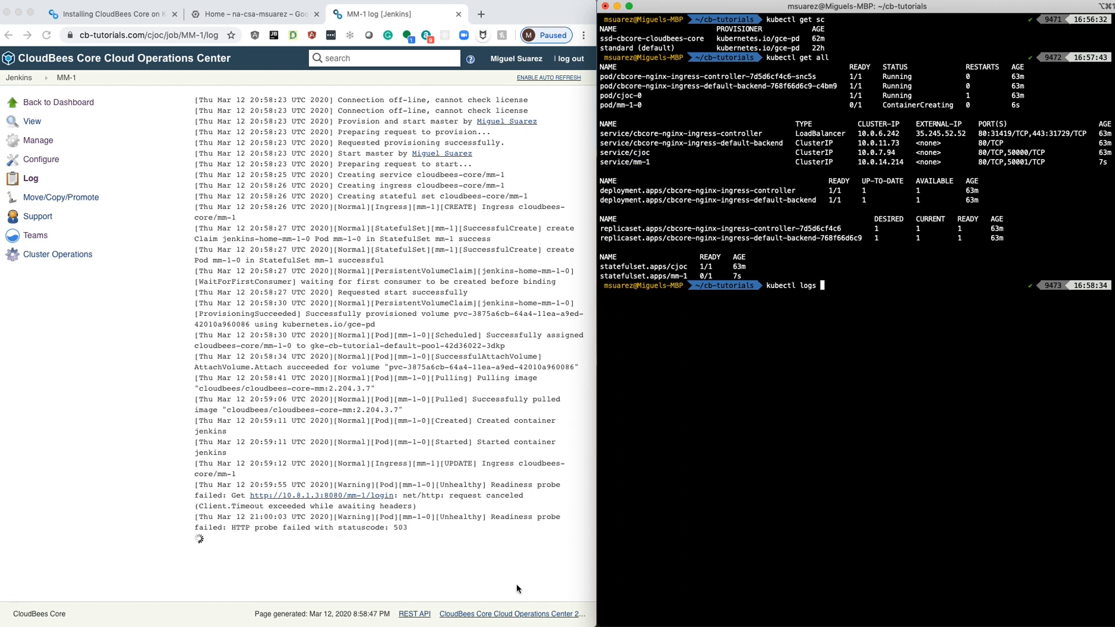
{"action": "scroll", "scroll_direction": "down", "scroll_amount": 3}
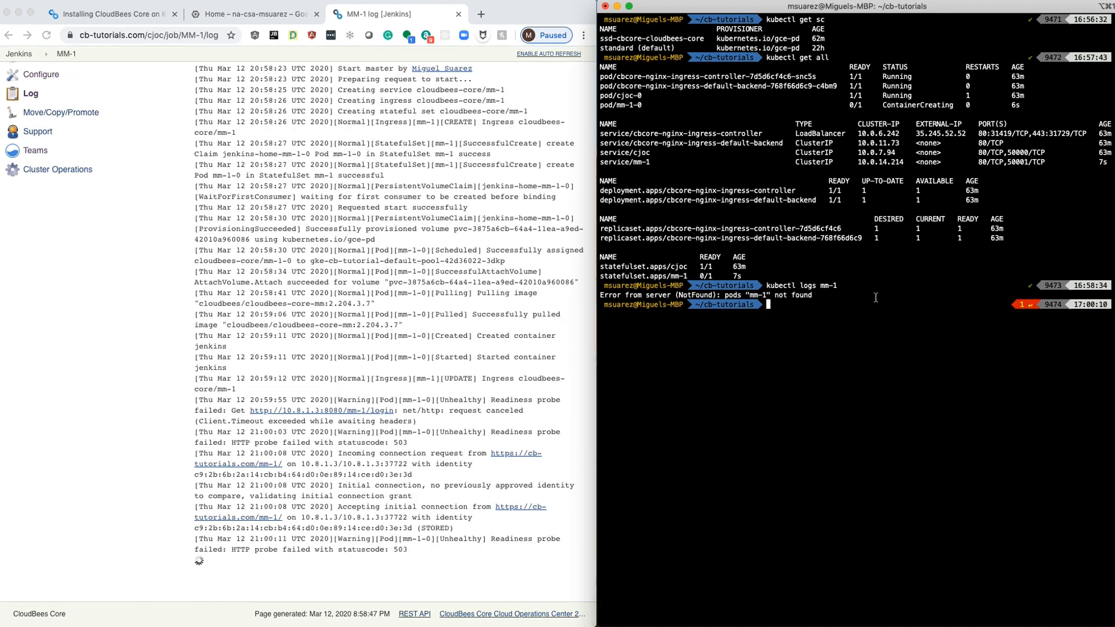
{"action": "type", "text": "kubectl logs mm-1"}
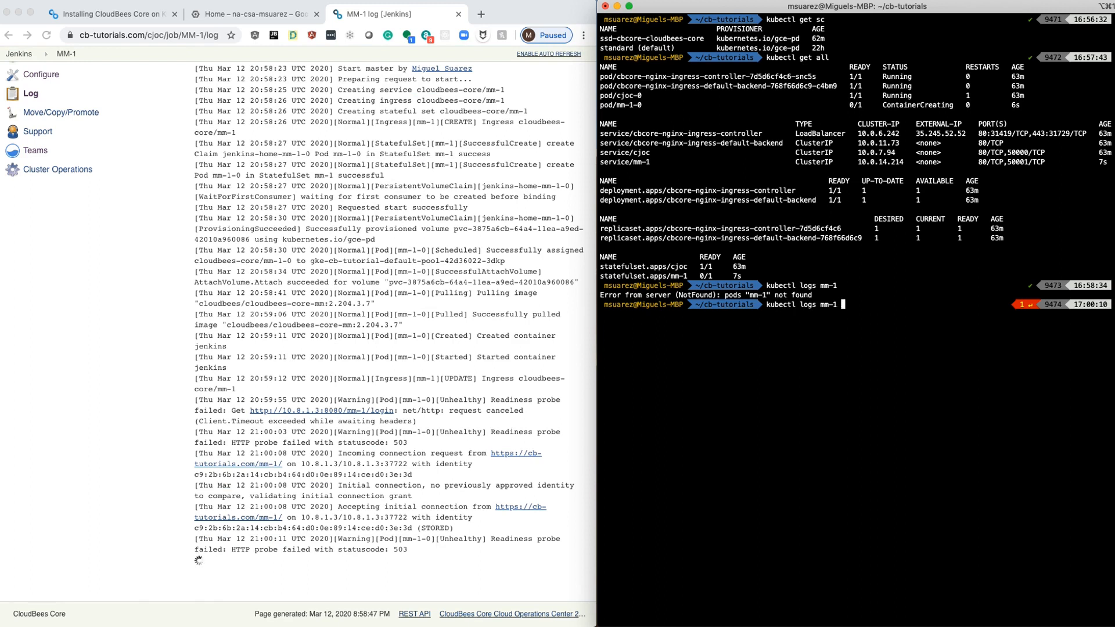
{"action": "type", "text": "-n cloub"}
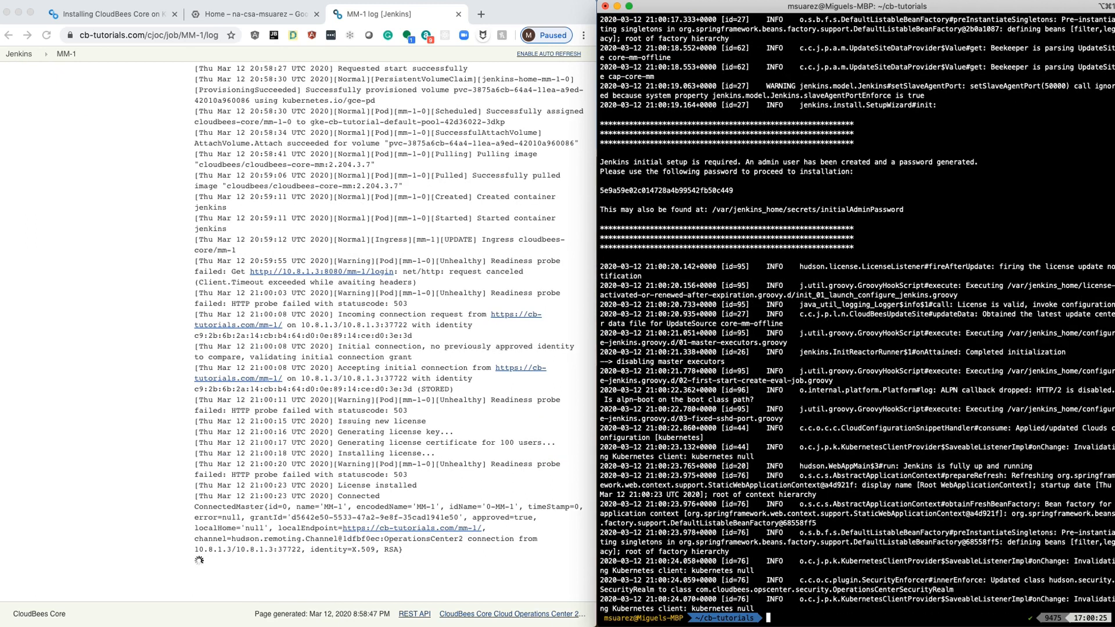
{"action": "type", "text": "kubectl logs mm-1-0 --foll"}
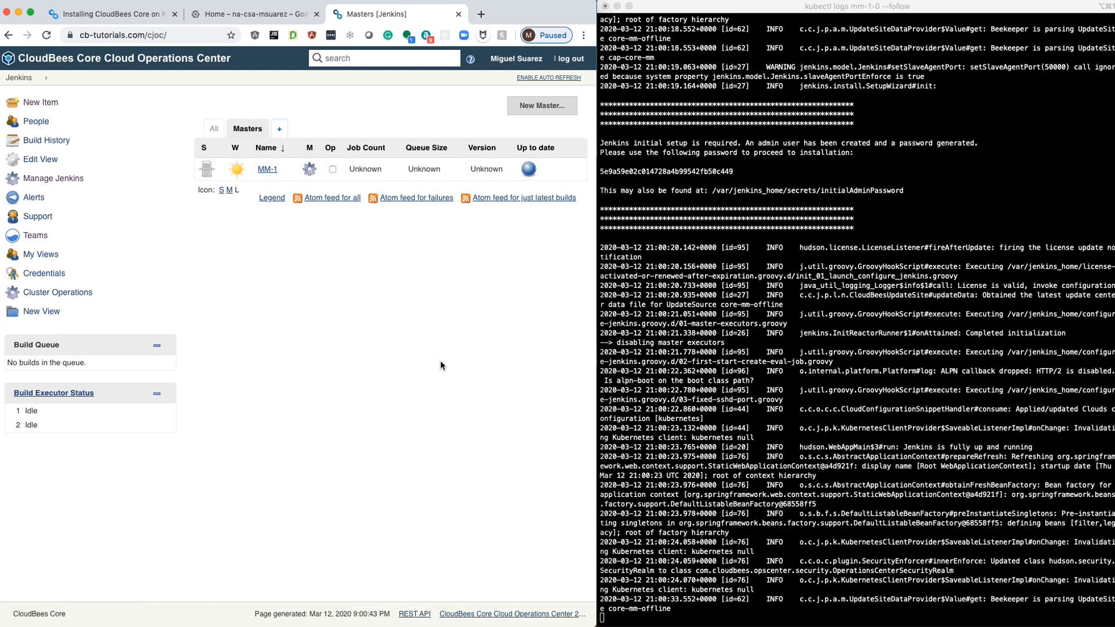
{"action": "mouse_move", "coordinate": [267, 172]}
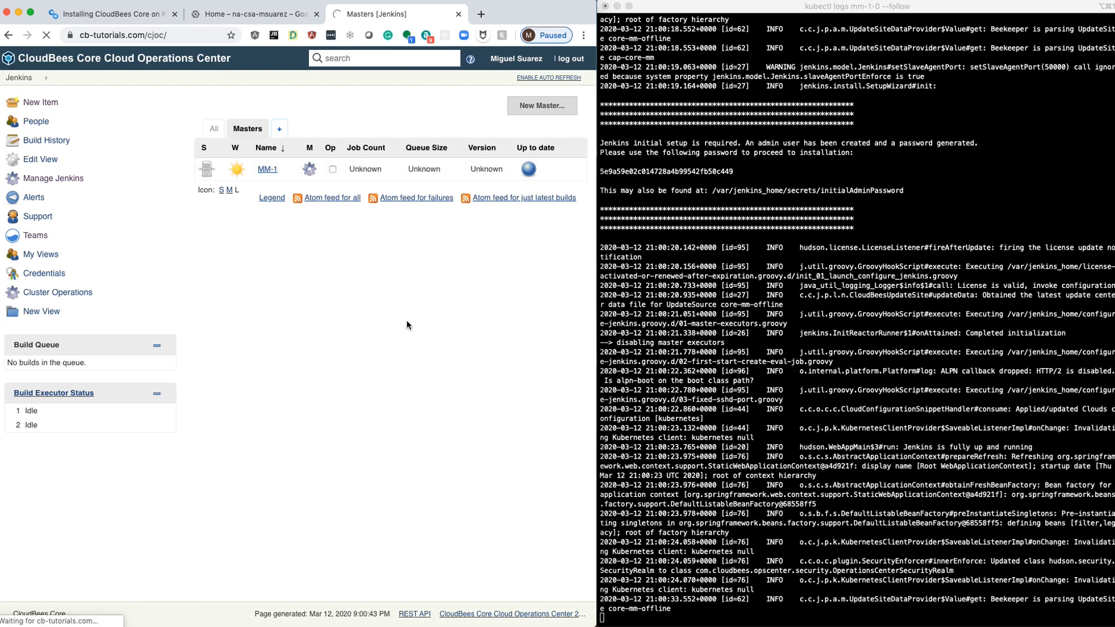
Open MM-1 from the Masters list and run its setup wizard to the 'is ready!' page.
{"action": "left_click", "coordinate": [267, 169]}
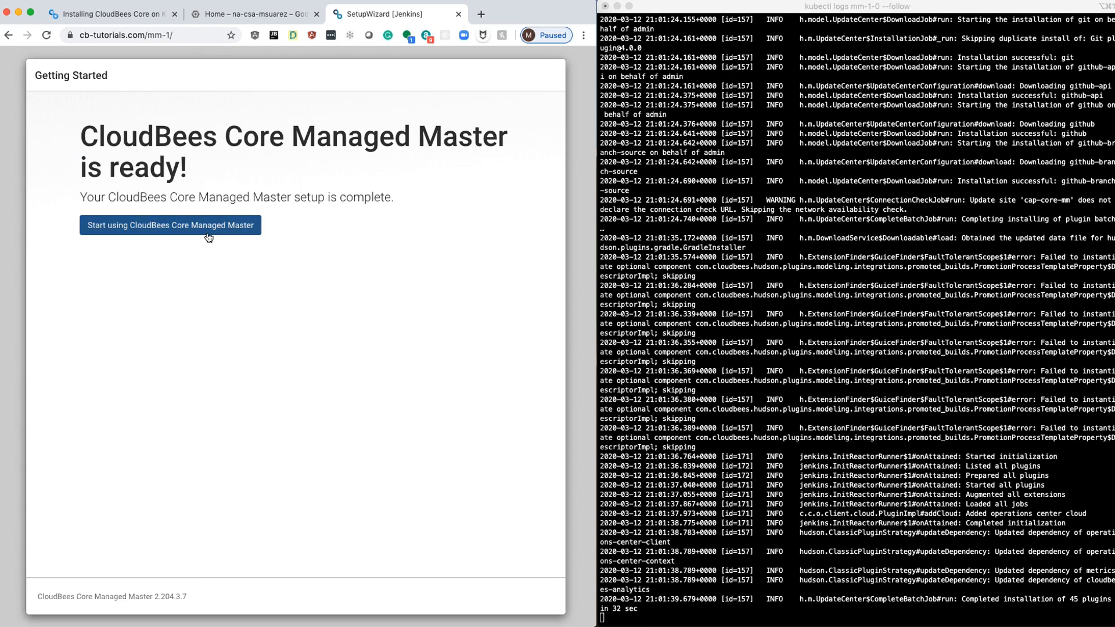
Start using the managed master, reaching MM-1's Welcome to Jenkins dashboard.
{"action": "left_click", "coordinate": [169, 225]}
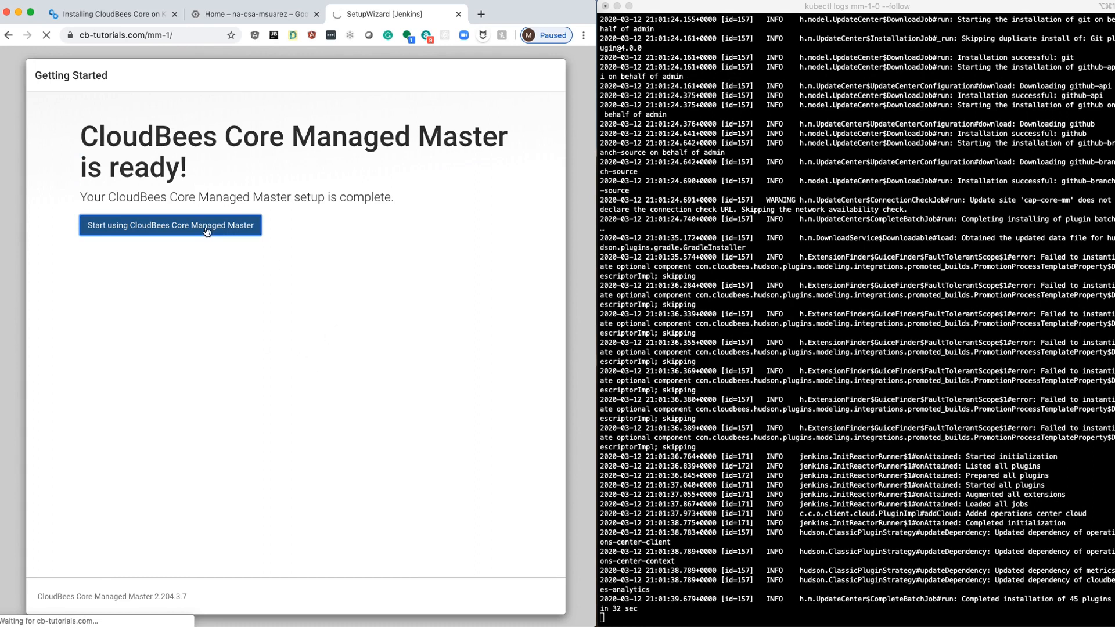
{"action": "left_click", "coordinate": [170, 225]}
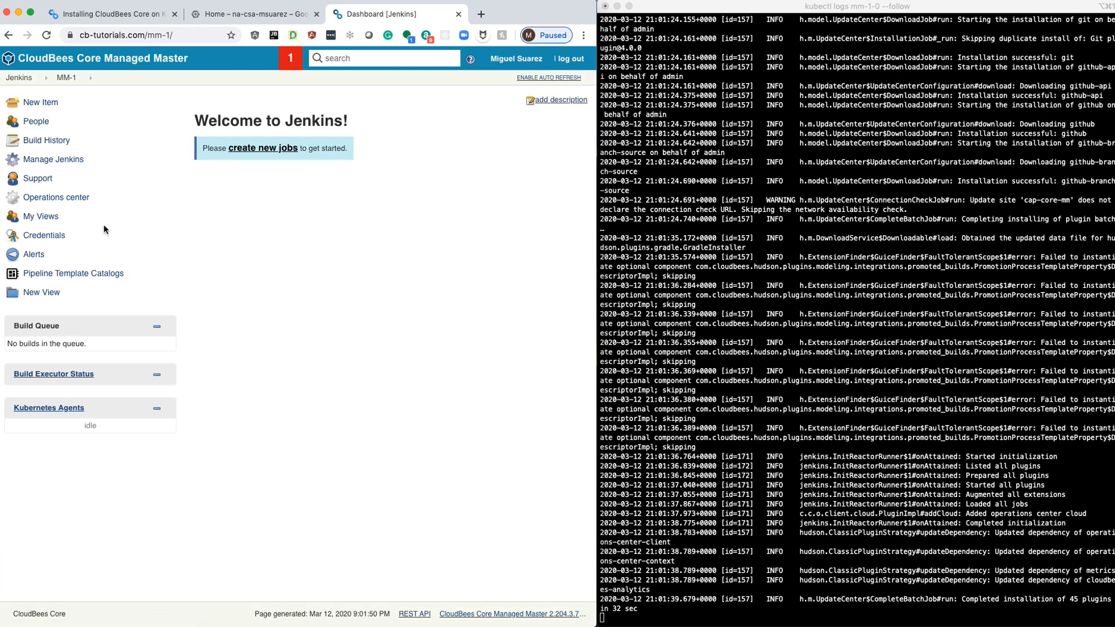